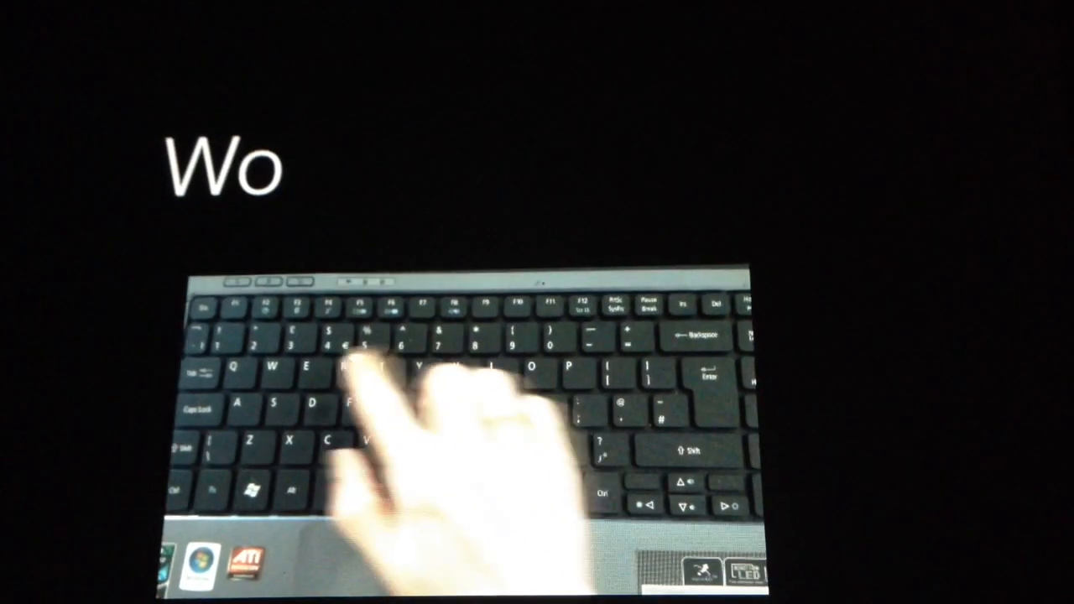
pyautogui.write('rking')
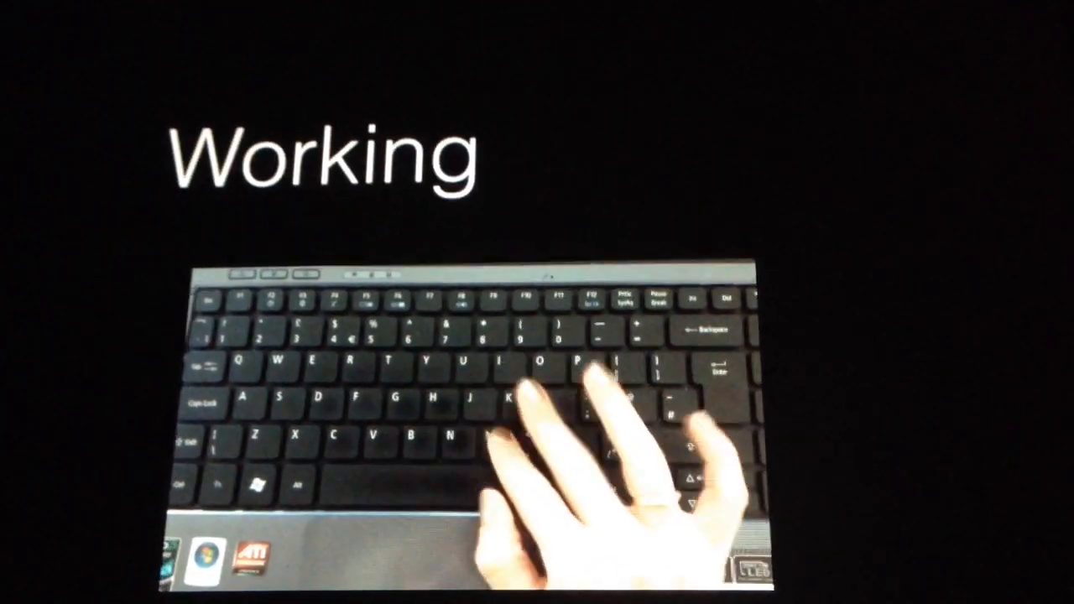